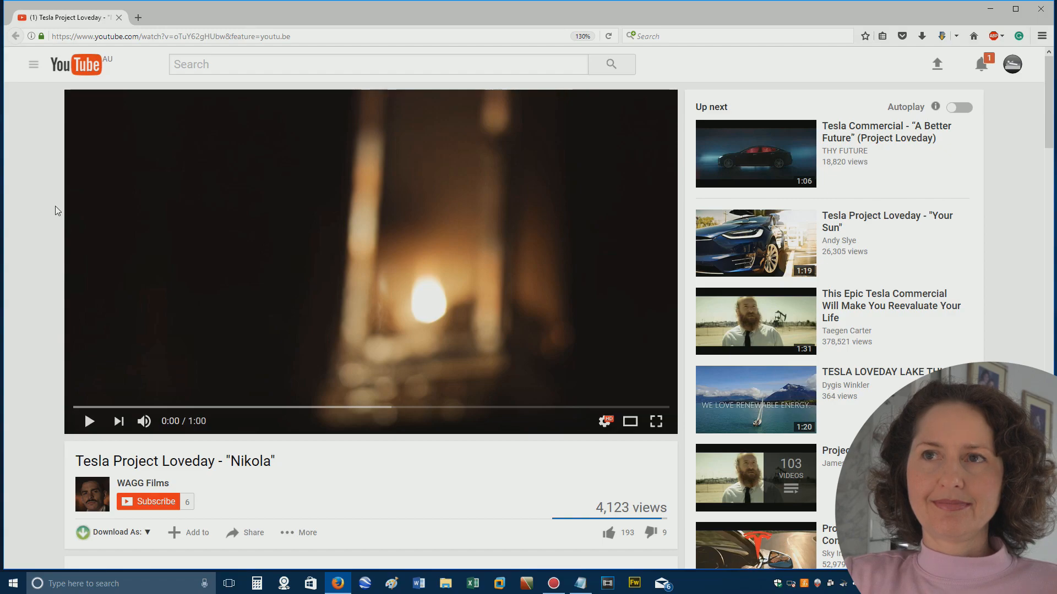
# Let the one-minute 'Nikola' ad play to its end while scrolling down to the description and credits.
pyautogui.scroll(-3)
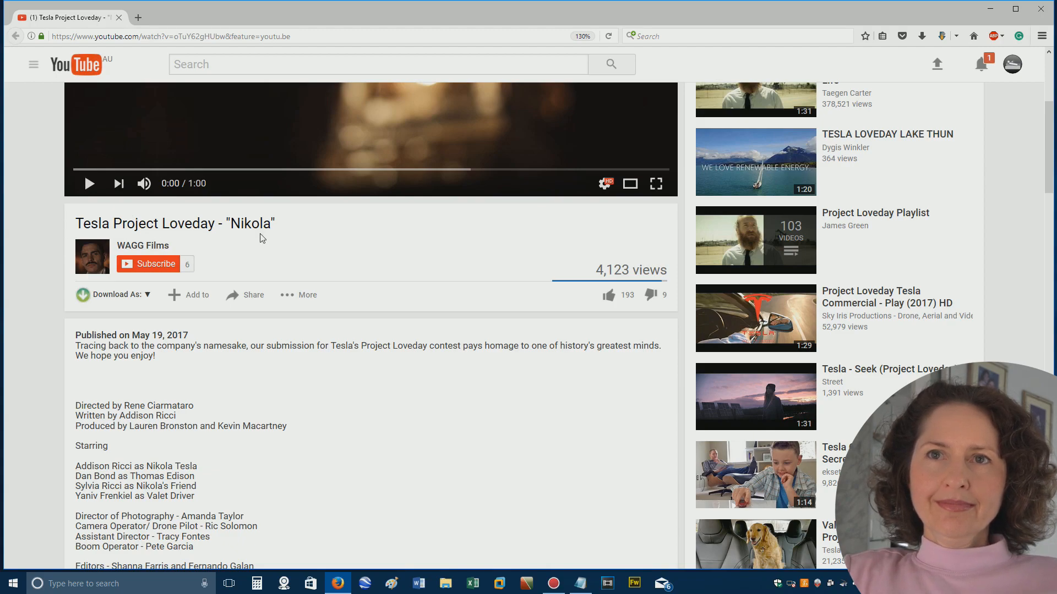
pyautogui.moveTo(160, 315)
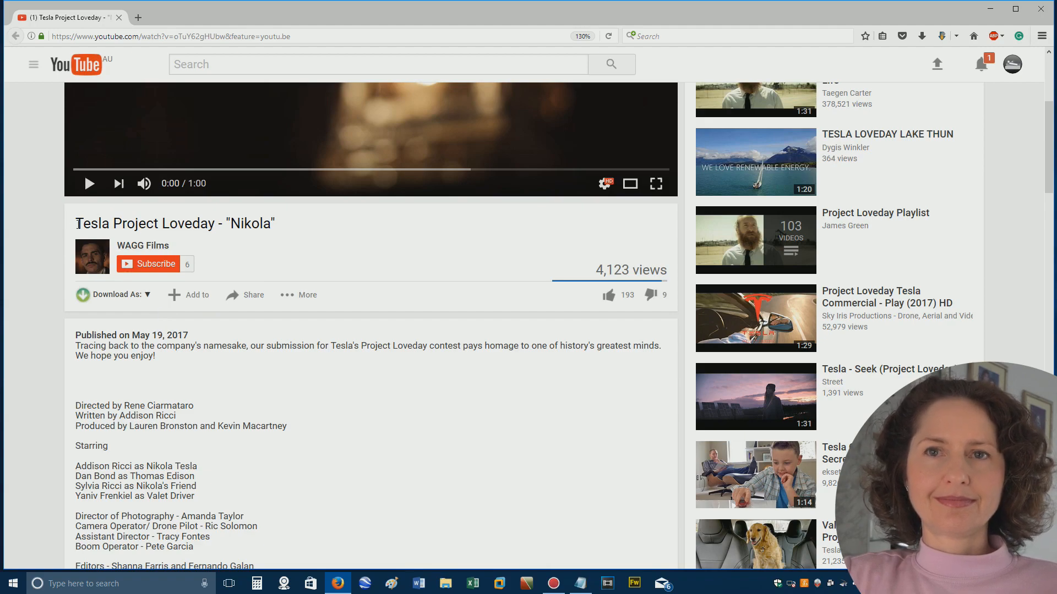
pyautogui.scroll(-3)
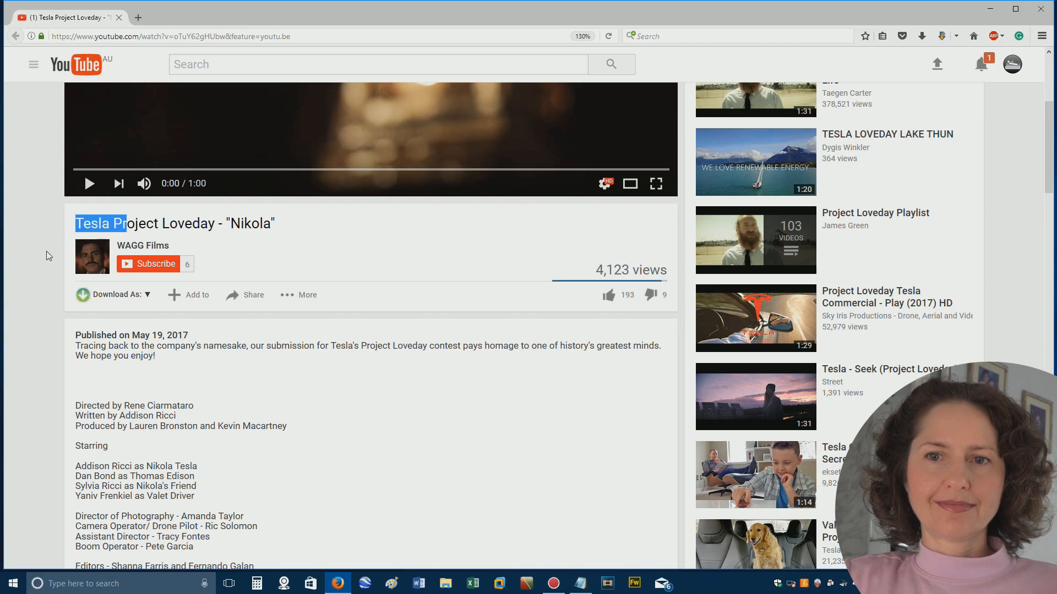
pyautogui.scroll(-3)
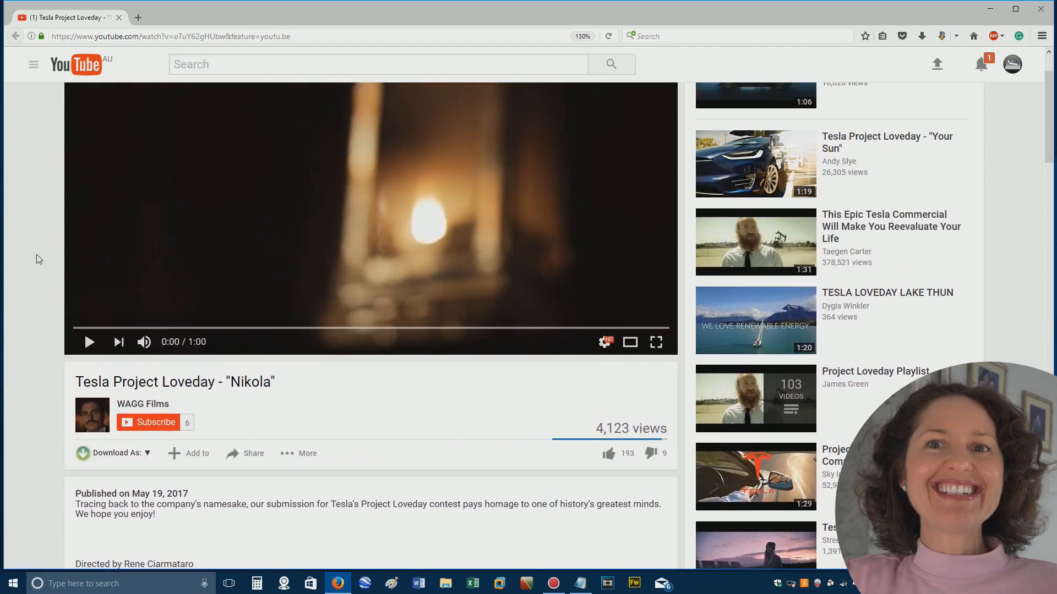
pyautogui.scroll(-3)
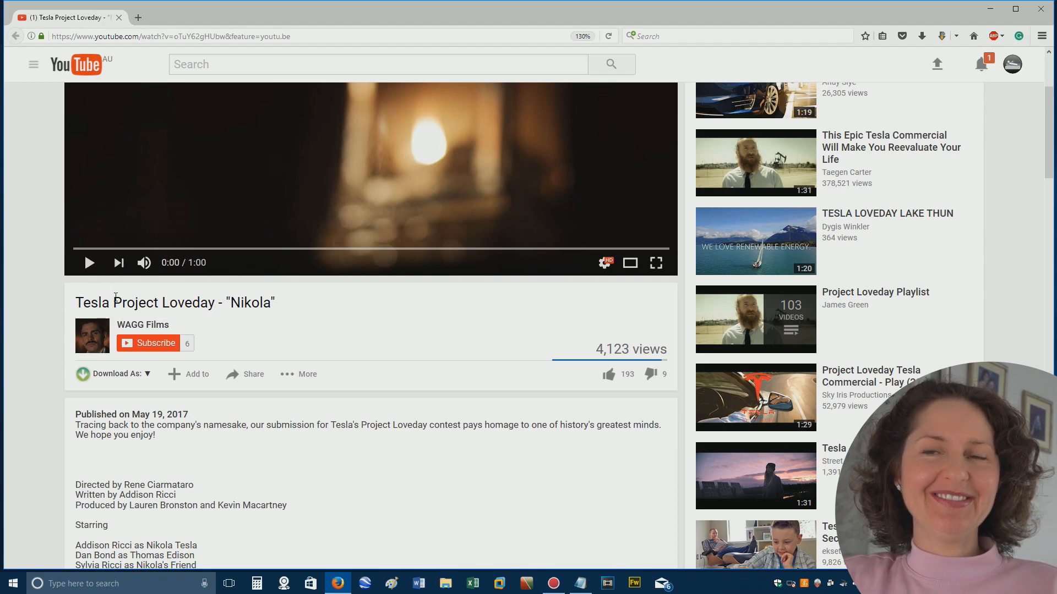
pyautogui.moveTo(110, 302)
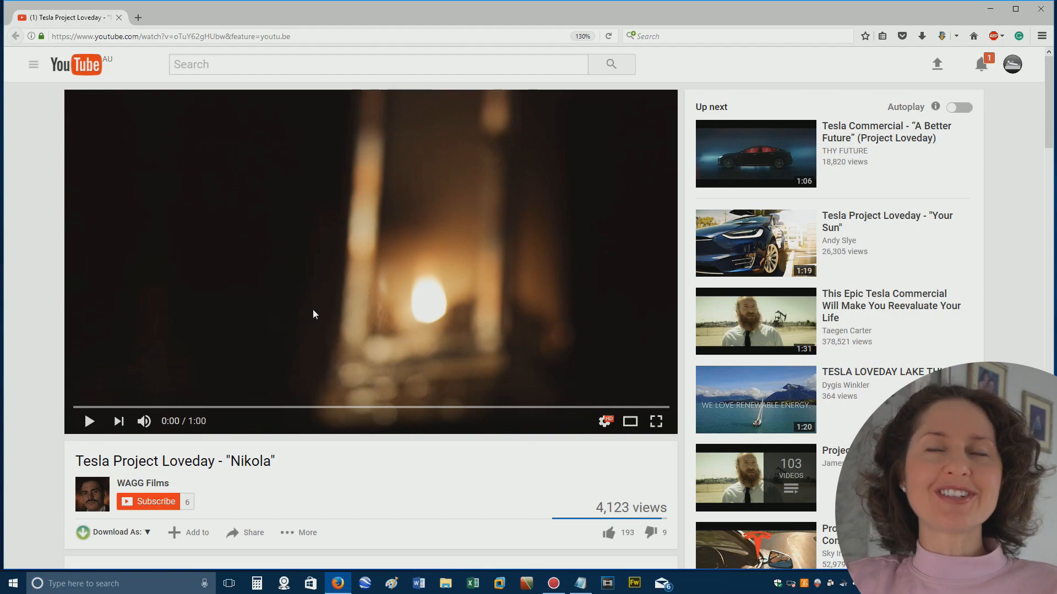
pyautogui.moveTo(367, 247)
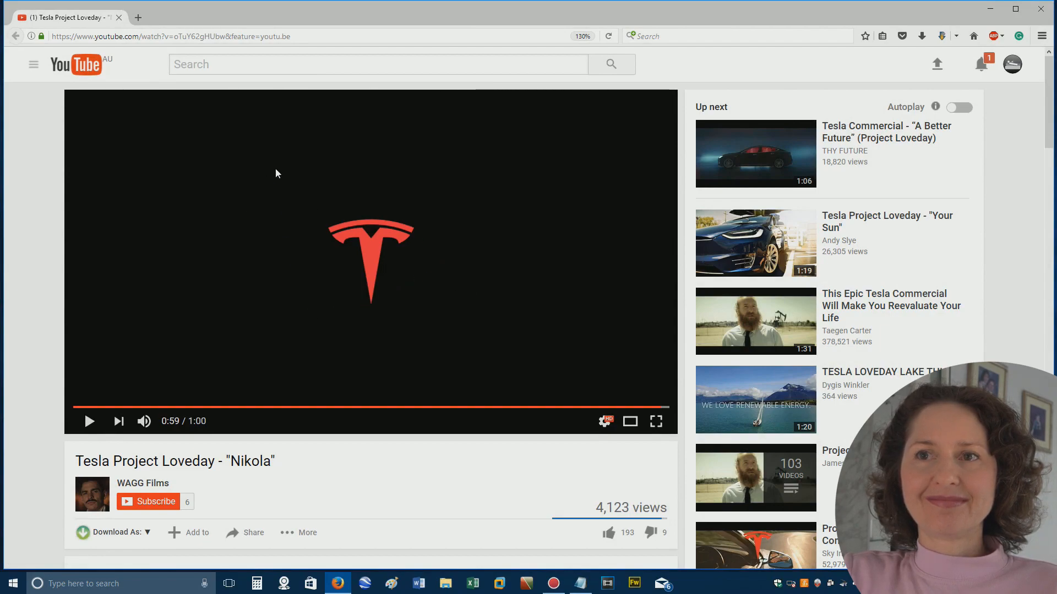
pyautogui.moveTo(440, 270)
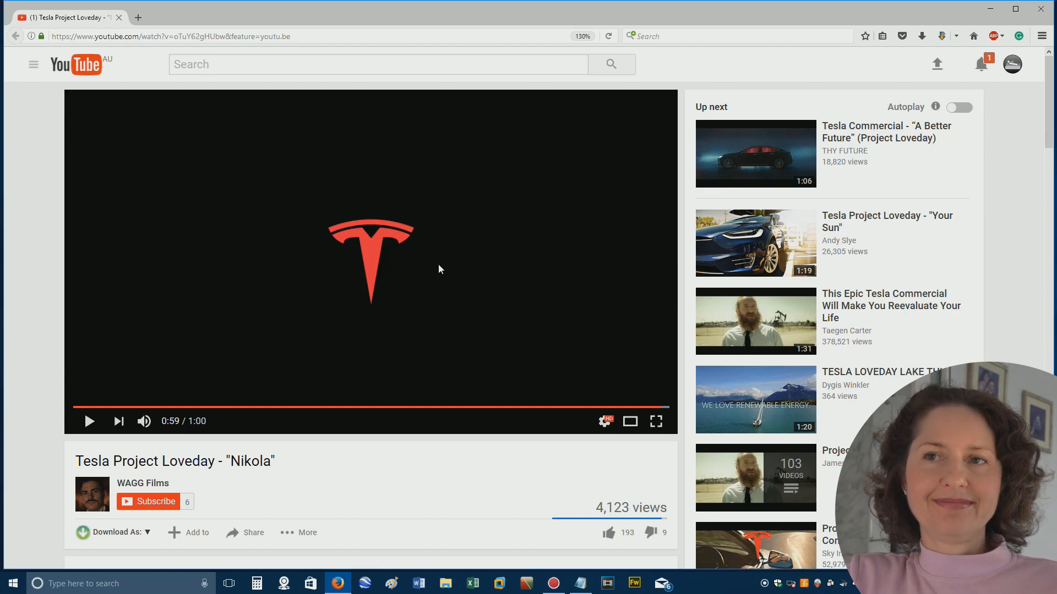
pyautogui.moveTo(141, 190)
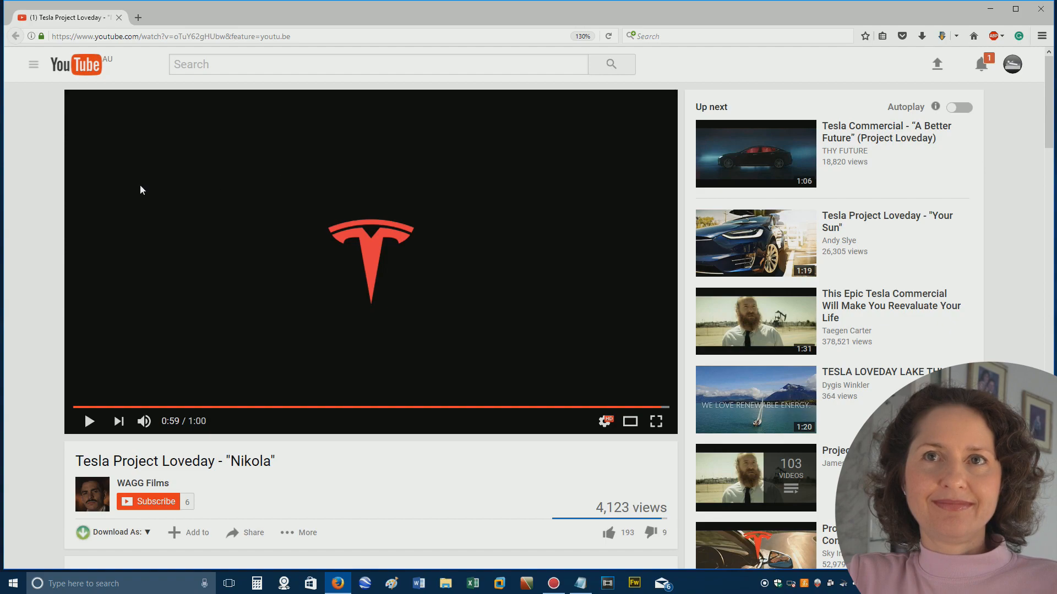
# Scroll into the comments and expand all replies to the top comment about how he knew to drive.
pyautogui.scroll(-3)
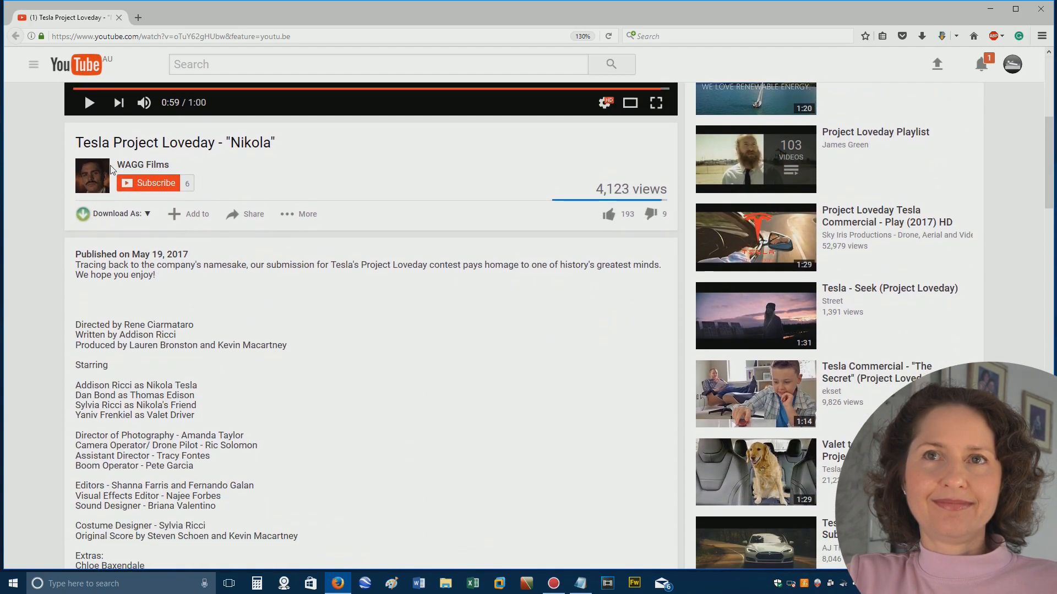
pyautogui.scroll(-3)
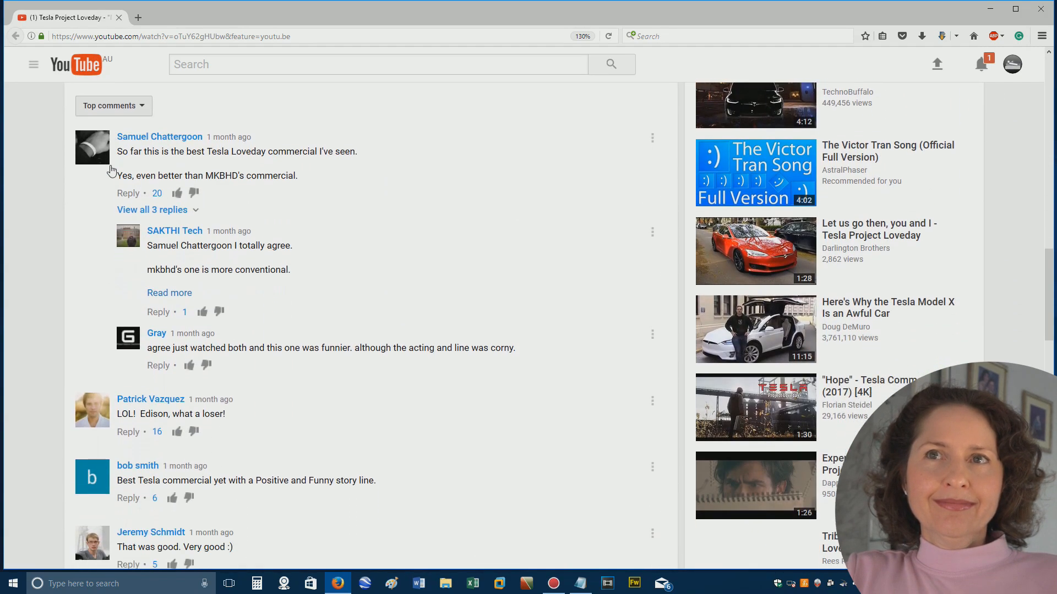
pyautogui.scroll(-3)
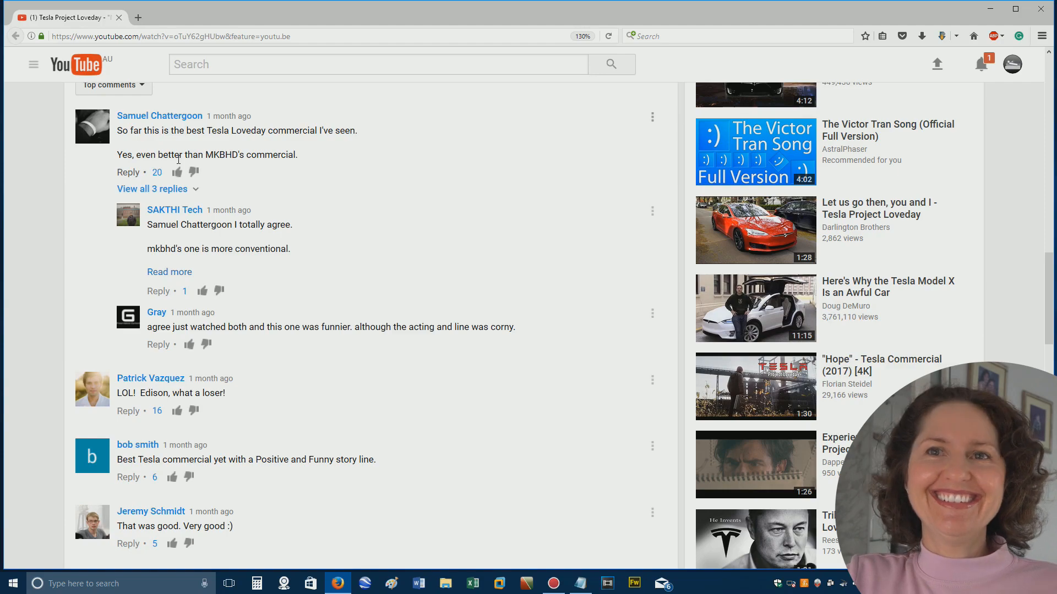
pyautogui.click(152, 190)
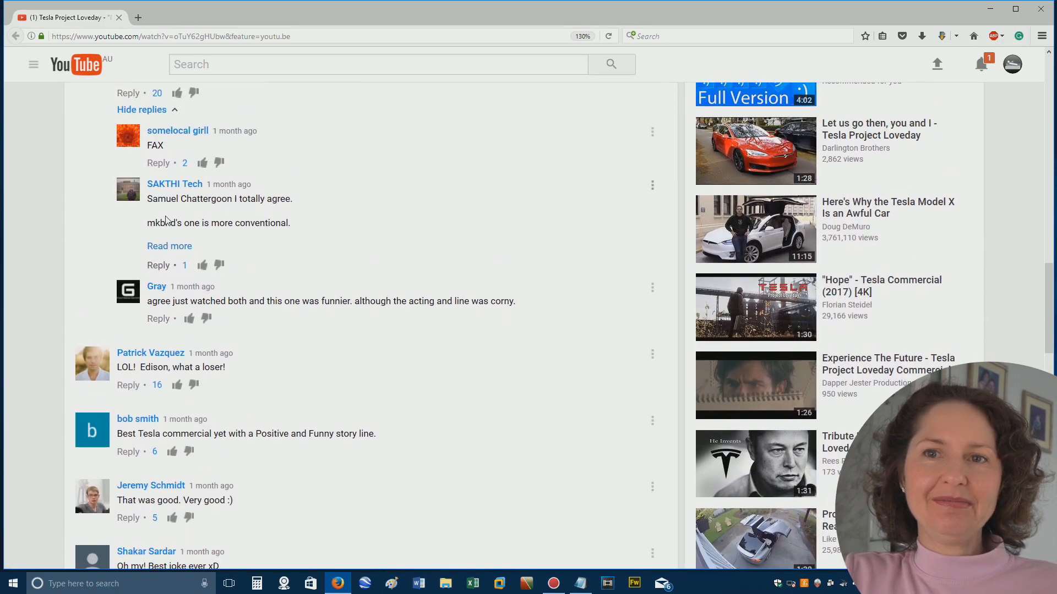
# Read on through the replies and further comments down to viewers praising the commercial.
pyautogui.scroll(-3)
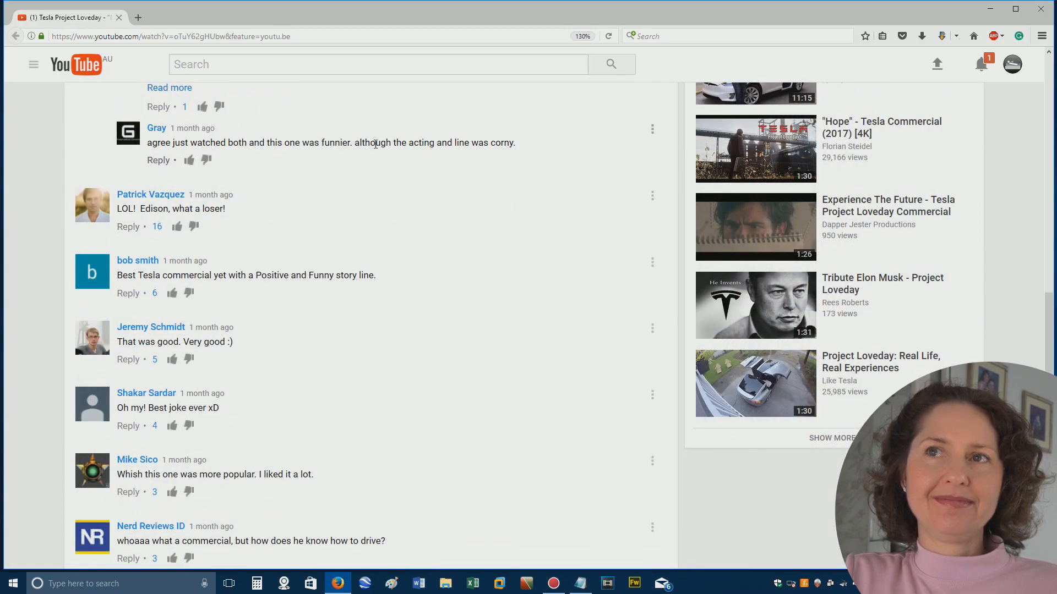
pyautogui.scroll(-3)
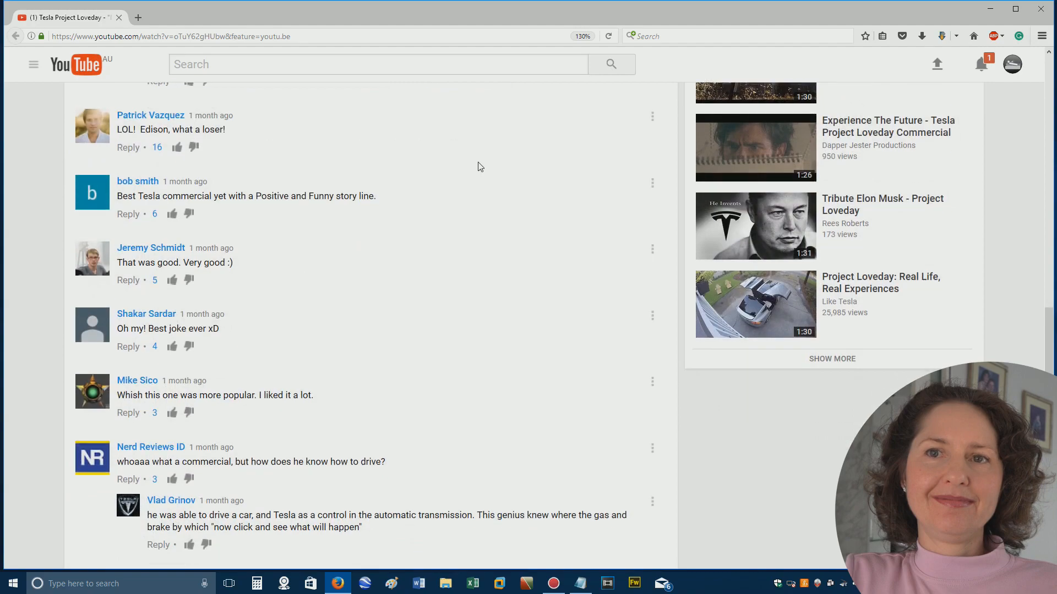
pyautogui.scroll(-3)
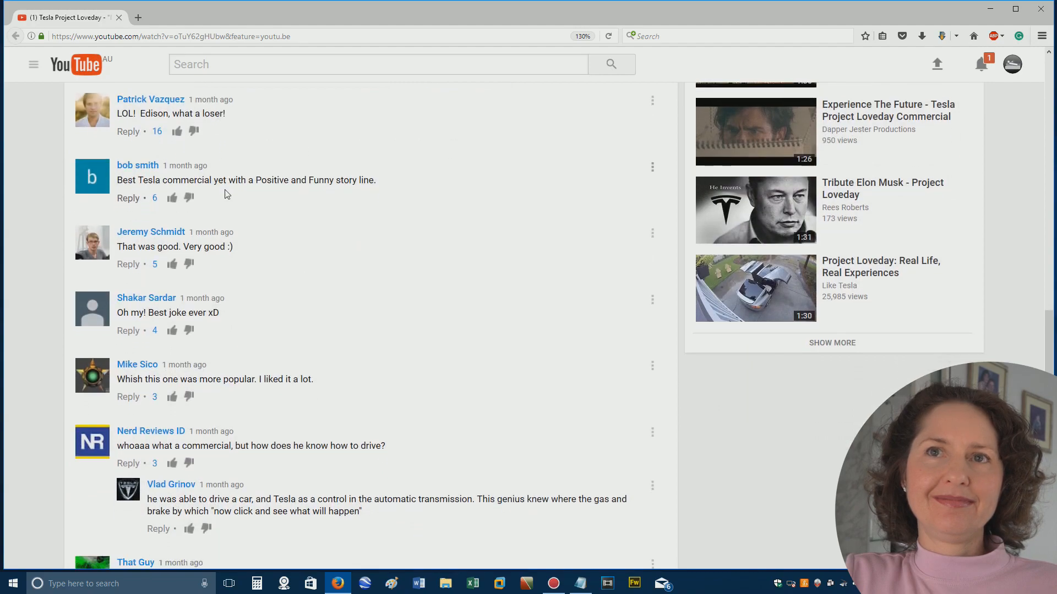
pyautogui.scroll(-3)
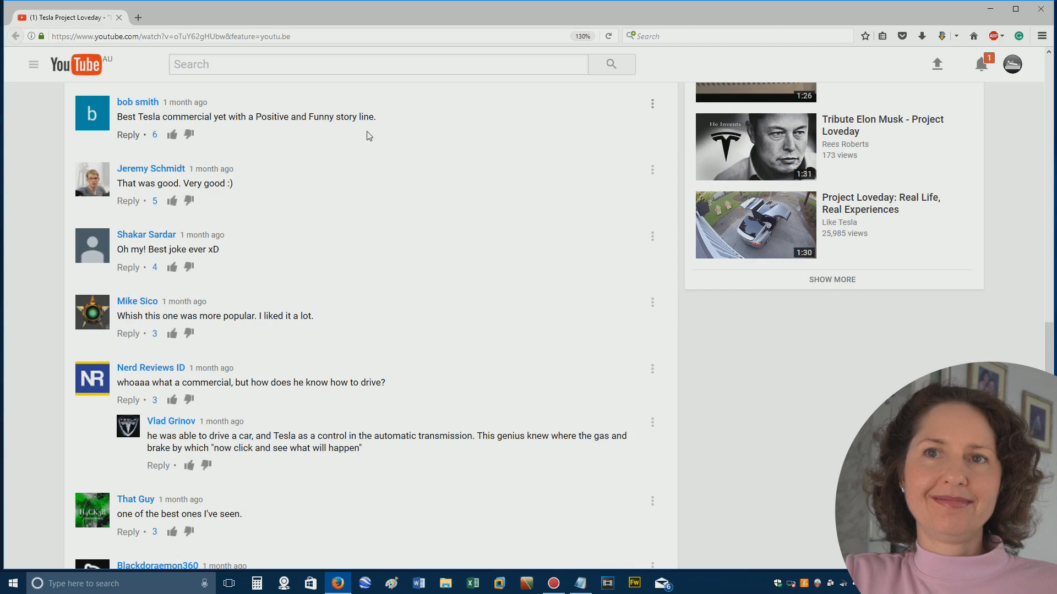
pyautogui.scroll(-3)
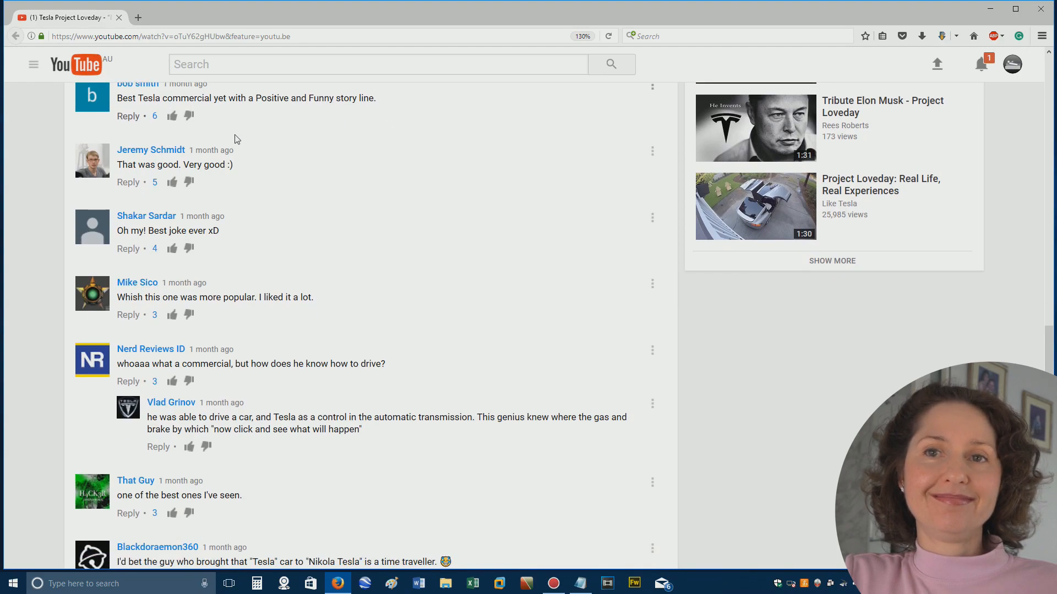
pyautogui.scroll(-3)
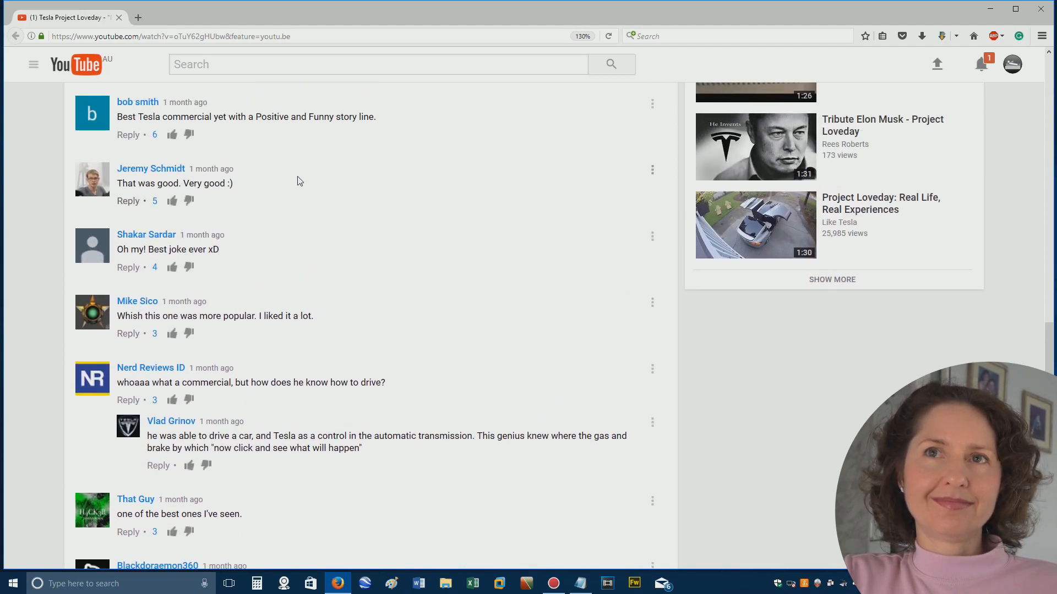
pyautogui.scroll(-3)
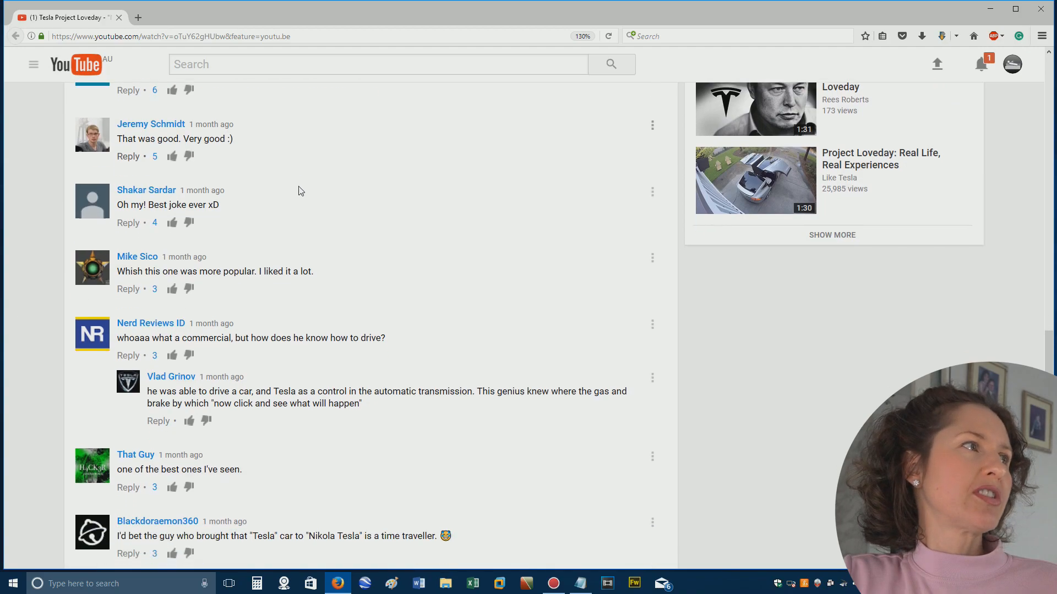
pyautogui.scroll(-3)
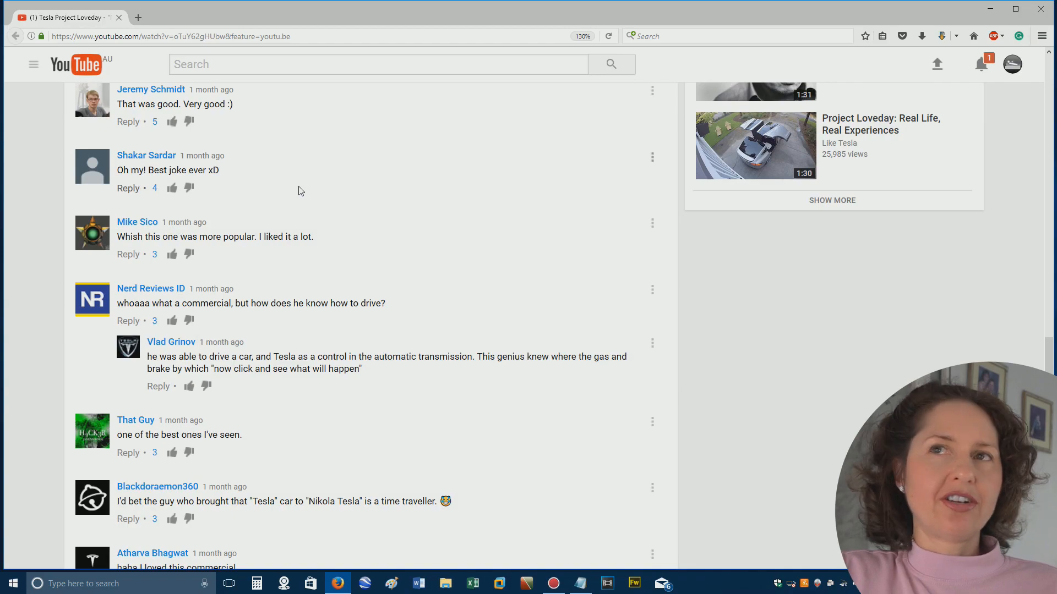
pyautogui.scroll(-3)
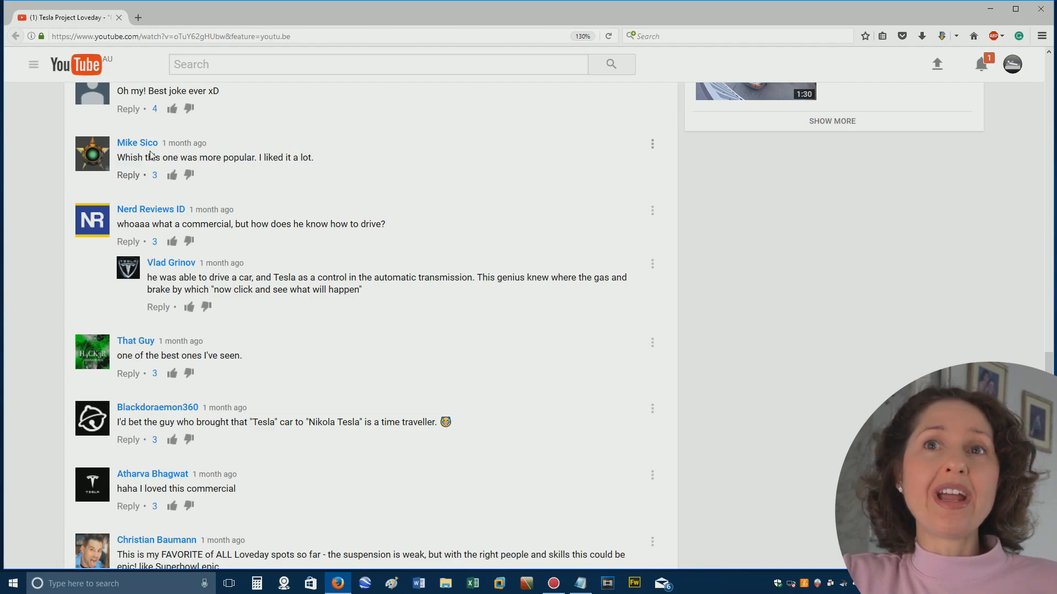
pyautogui.scroll(-3)
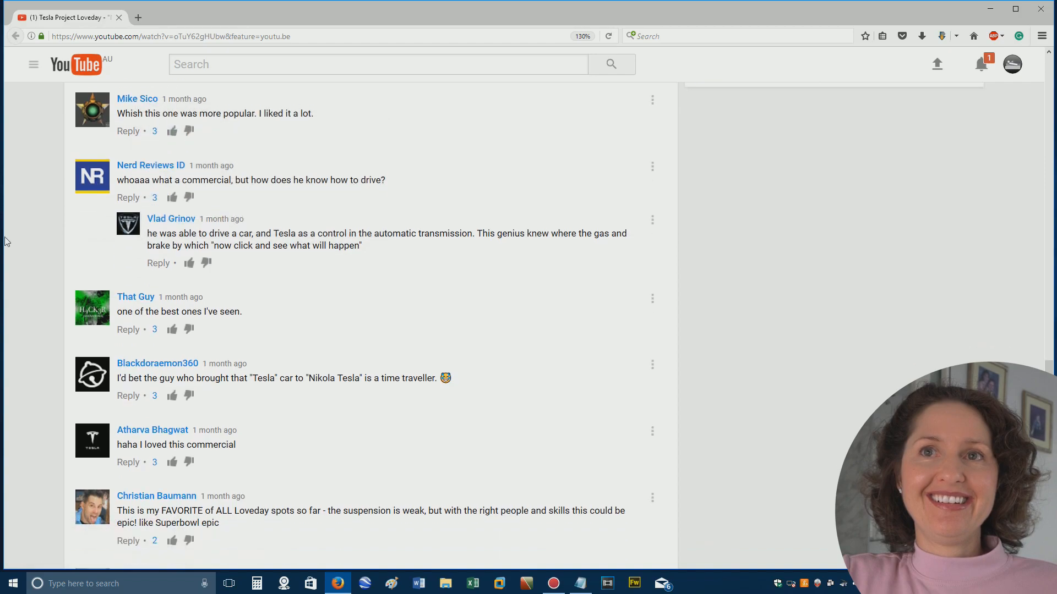
# Read the last comments down to the one about Edison's light bulb, then return to the top of the page.
pyautogui.scroll(-3)
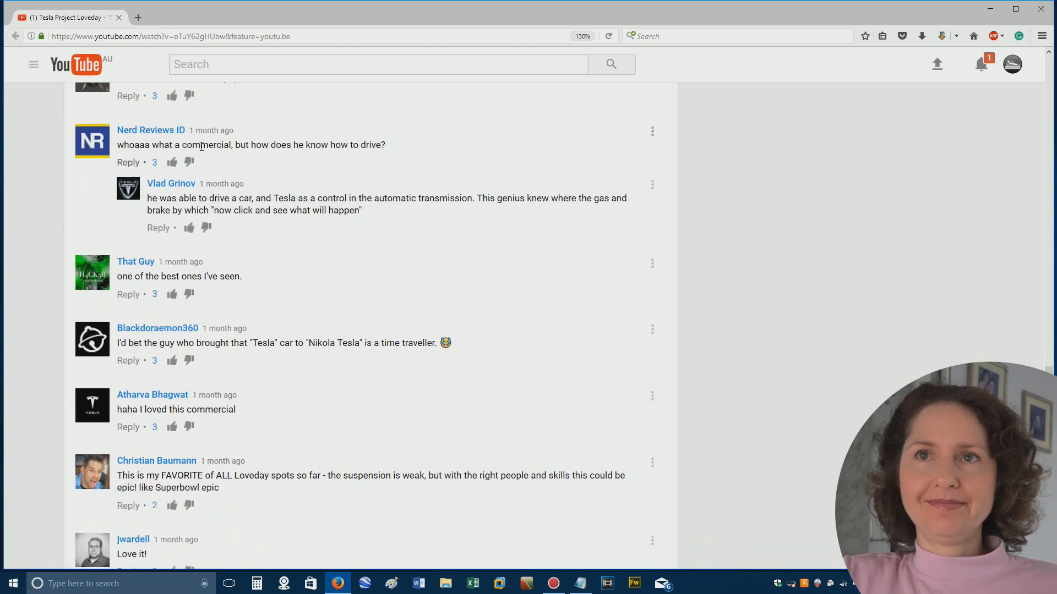
pyautogui.moveTo(241, 145); pyautogui.dragTo(369, 145)
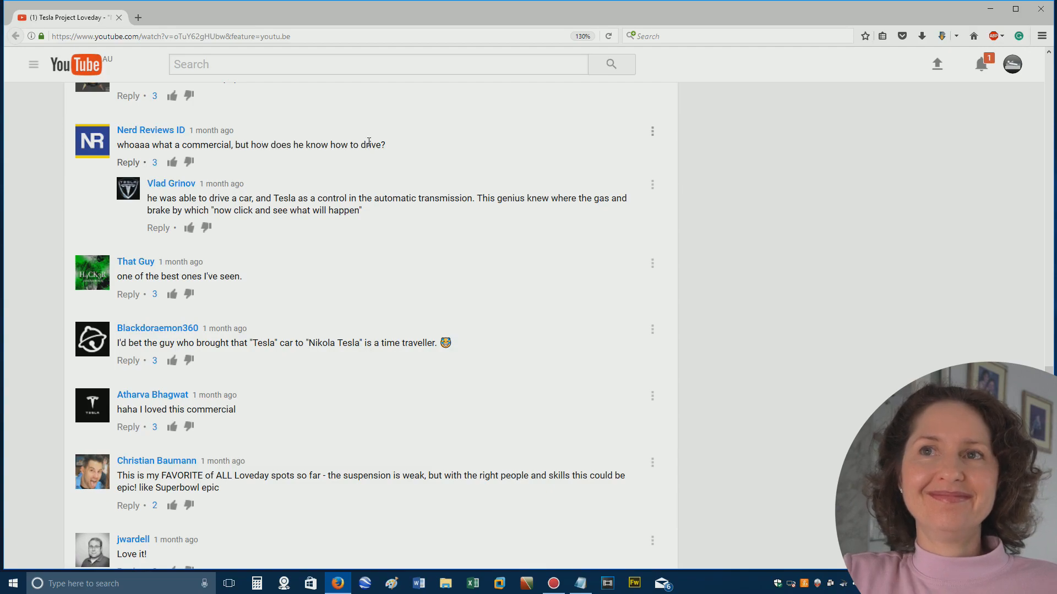
pyautogui.moveTo(240, 202)
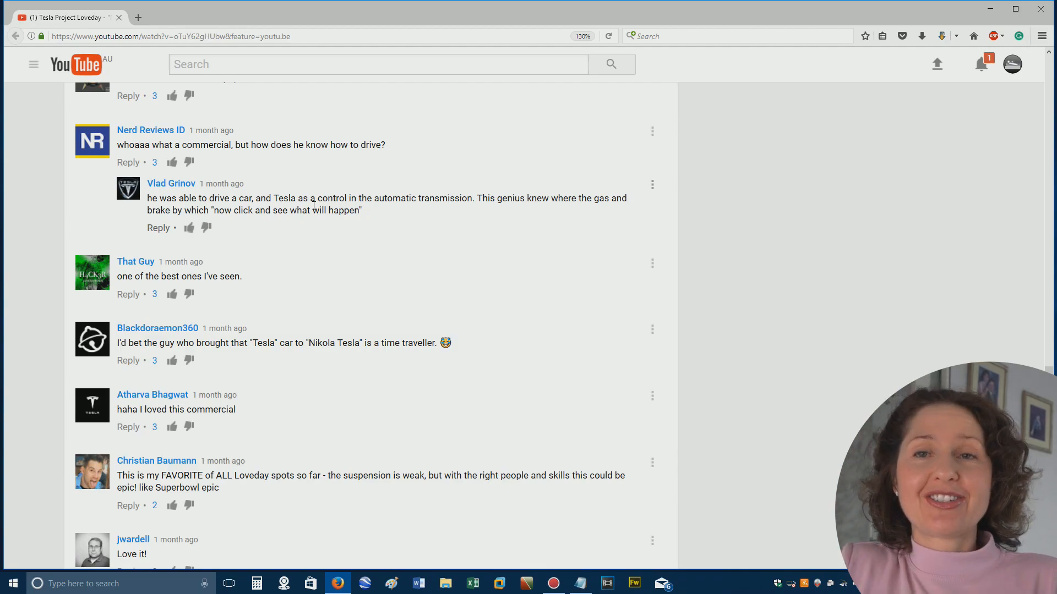
pyautogui.scroll(-3)
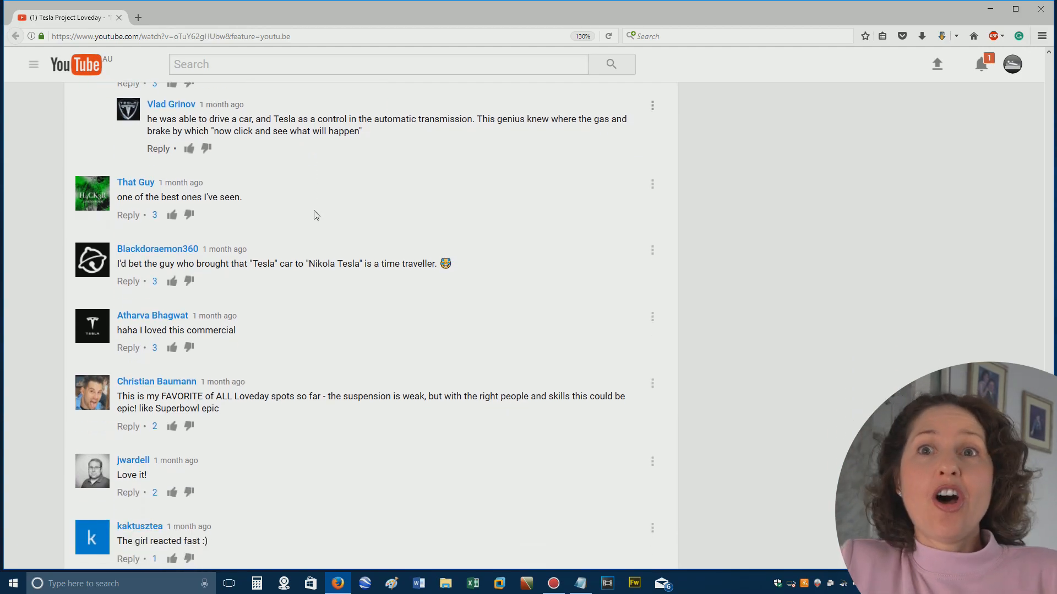
pyautogui.scroll(-3)
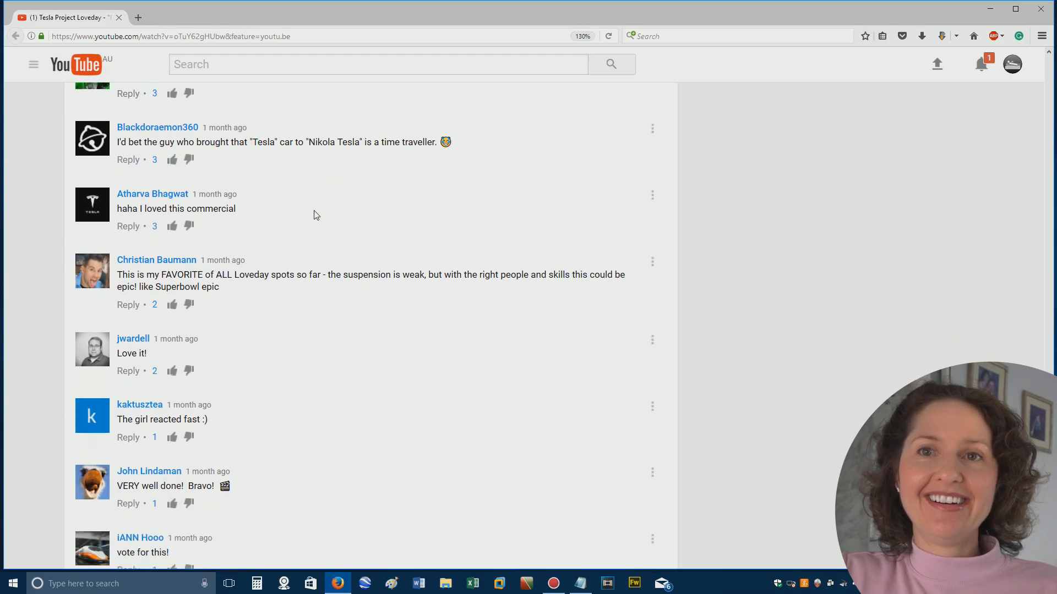
pyautogui.scroll(-3)
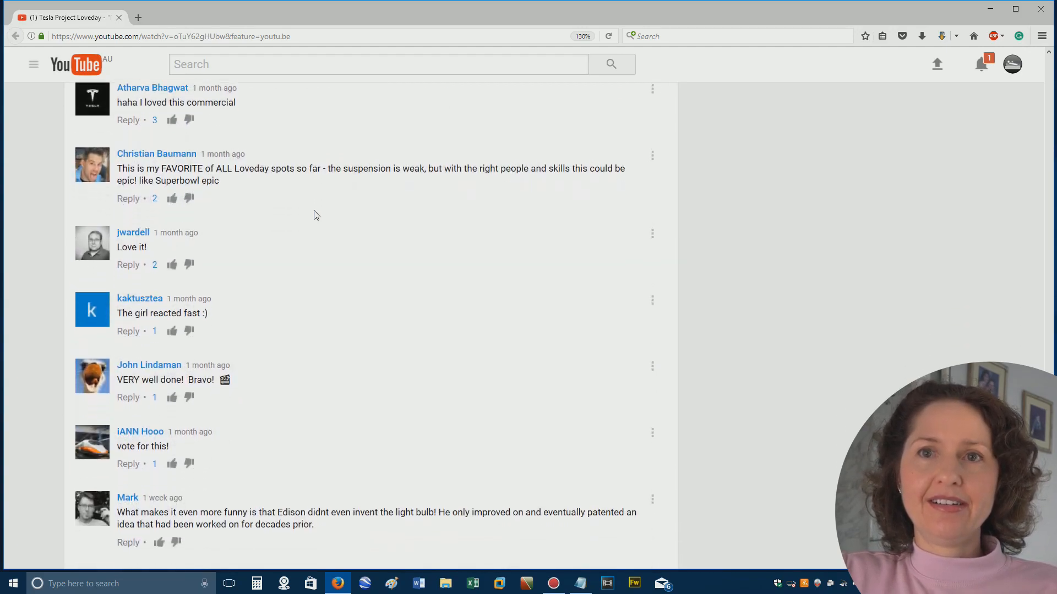
pyautogui.scroll(3)
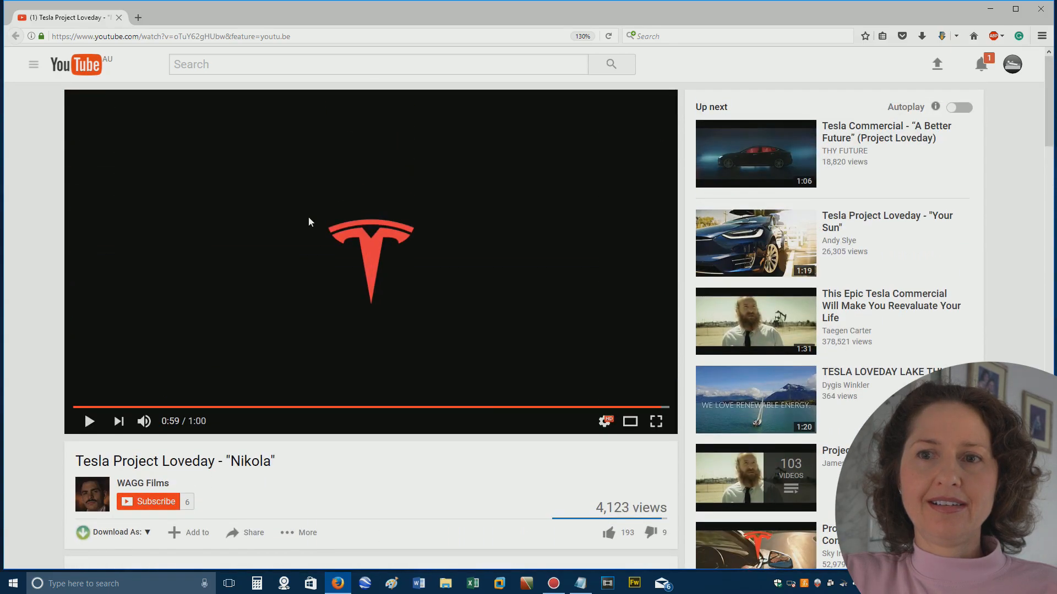
pyautogui.moveTo(330, 247)
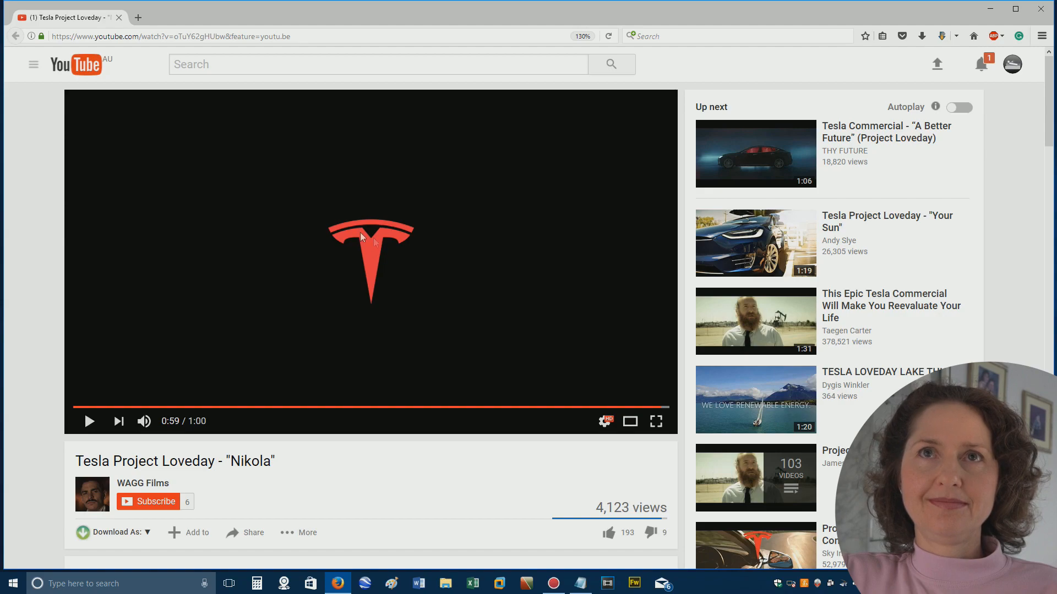
pyautogui.moveTo(370, 230)
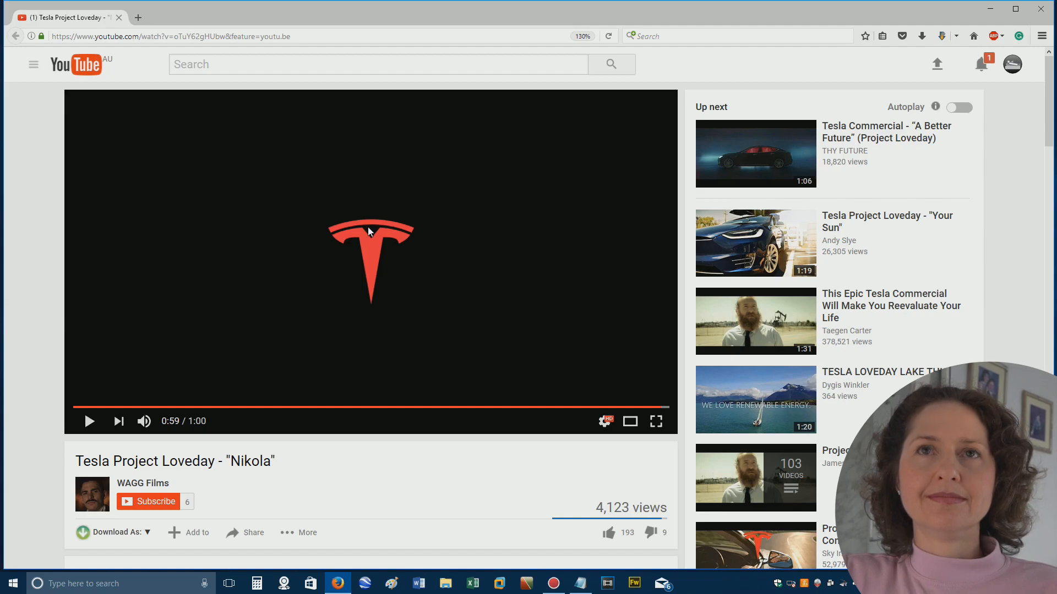
pyautogui.moveTo(367, 215)
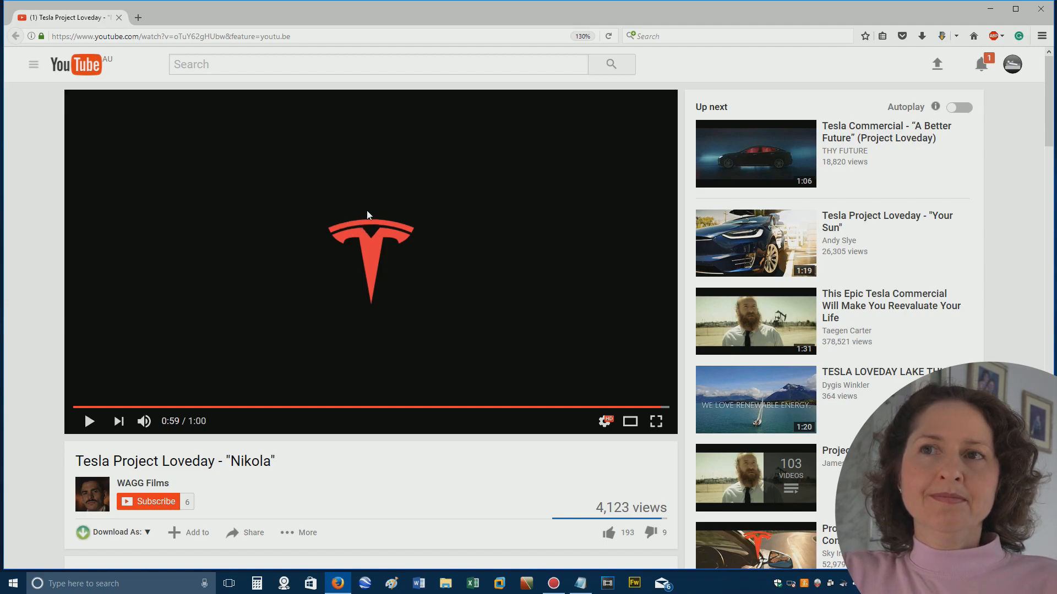
pyautogui.moveTo(372, 306)
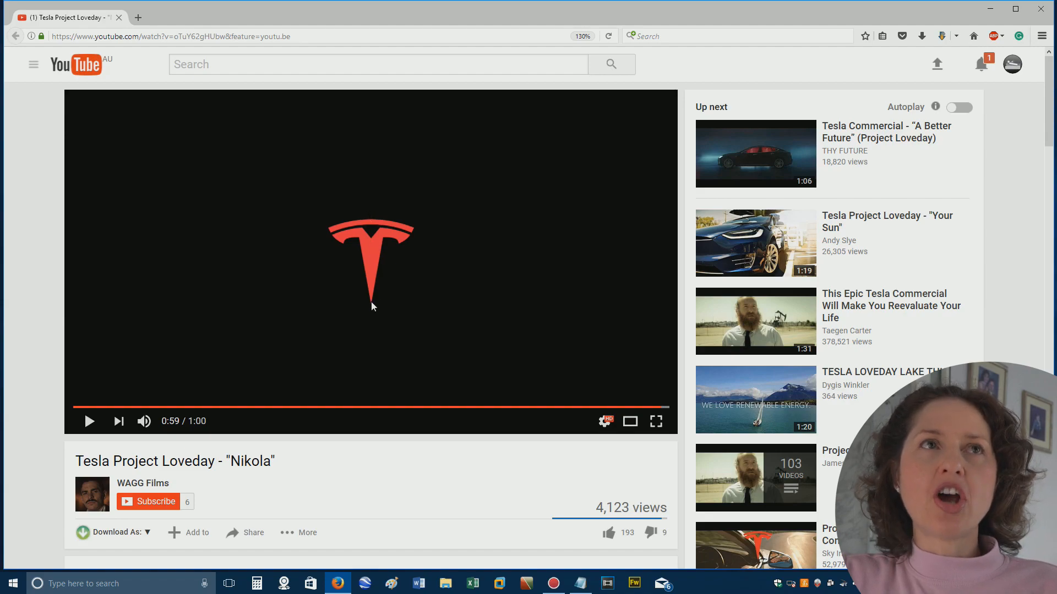
pyautogui.moveTo(370, 301)
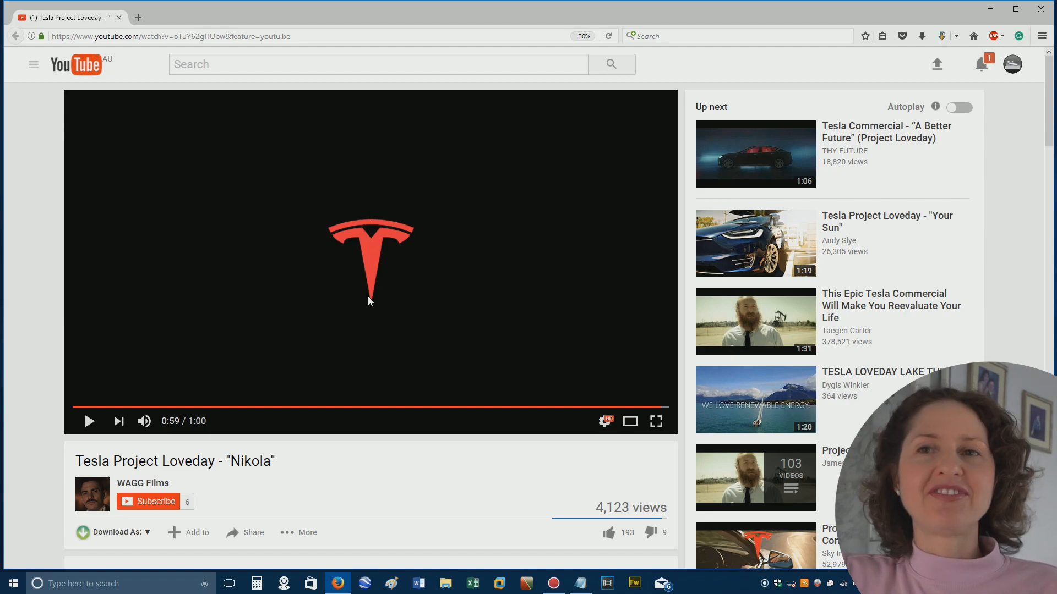
pyautogui.moveTo(589, 513)
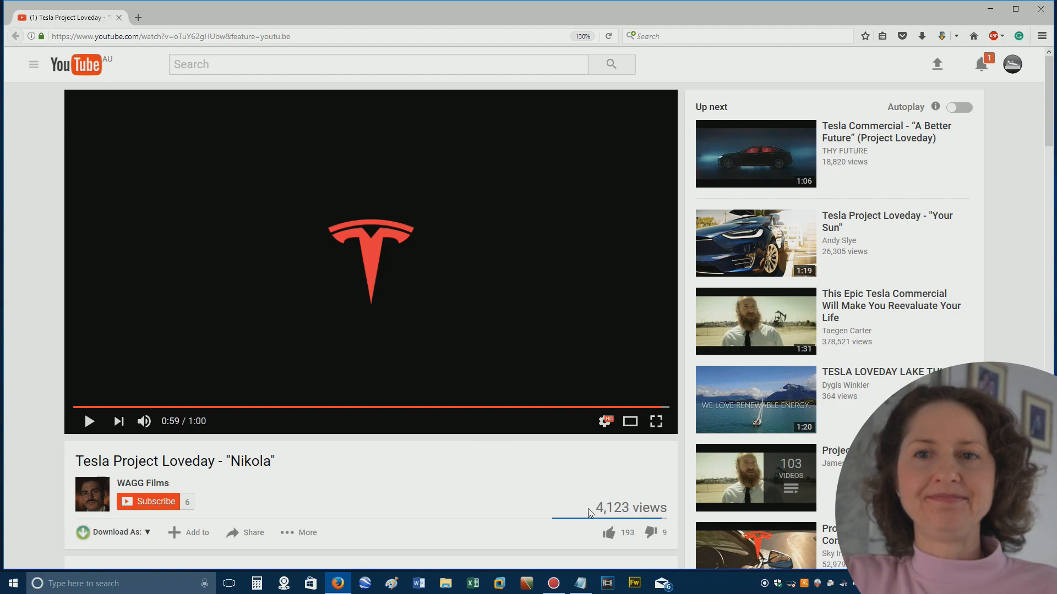